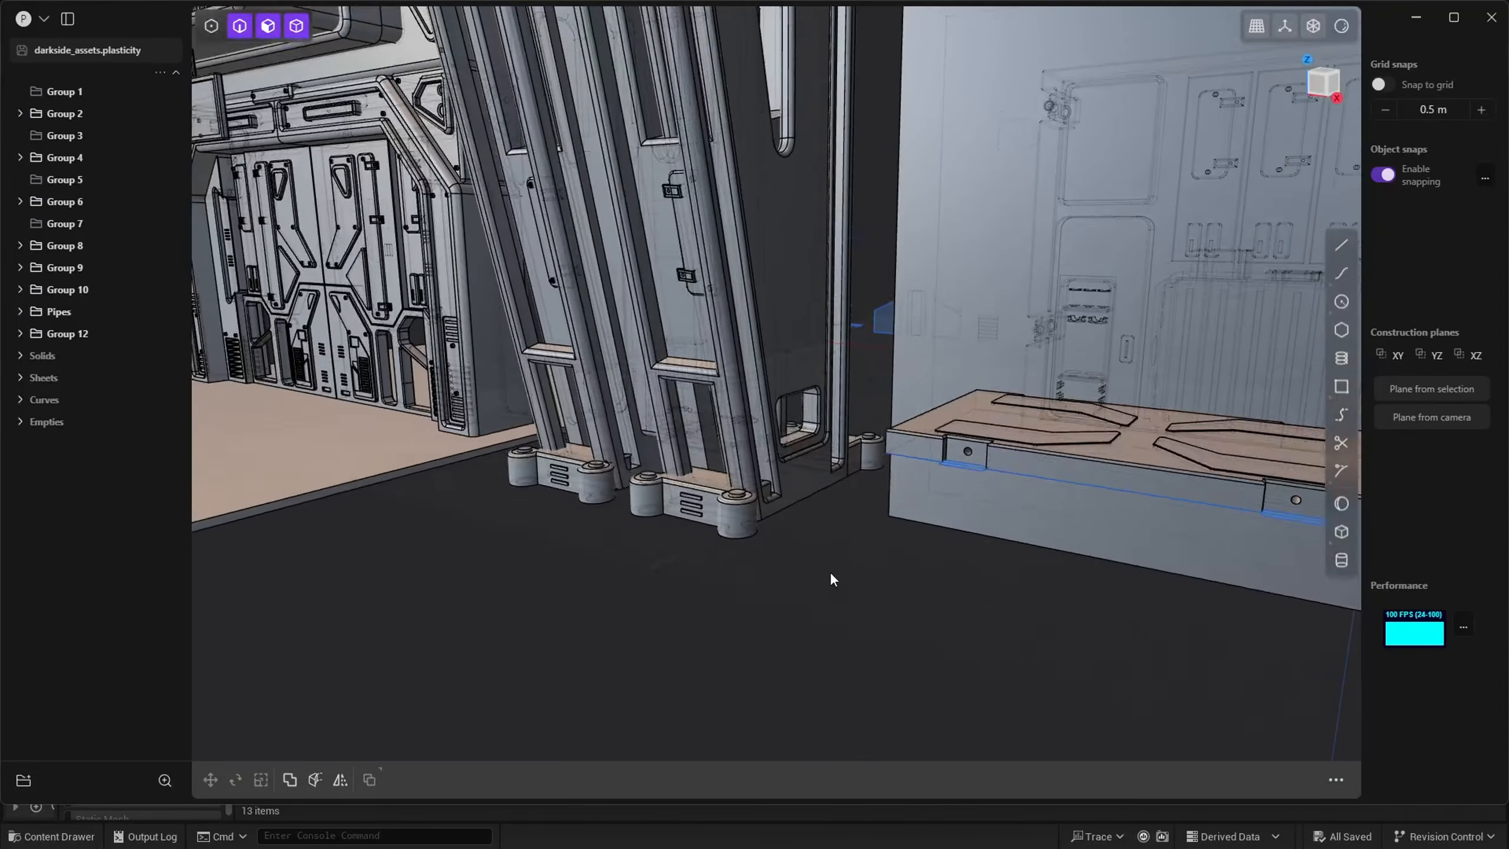
- Survey the corridor's asset pieces, then select SM_FloorA01_UV37 to view its rendering properties
{"action": "left_click_drag", "start_coordinate": [831, 579], "coordinate": [872, 377]}
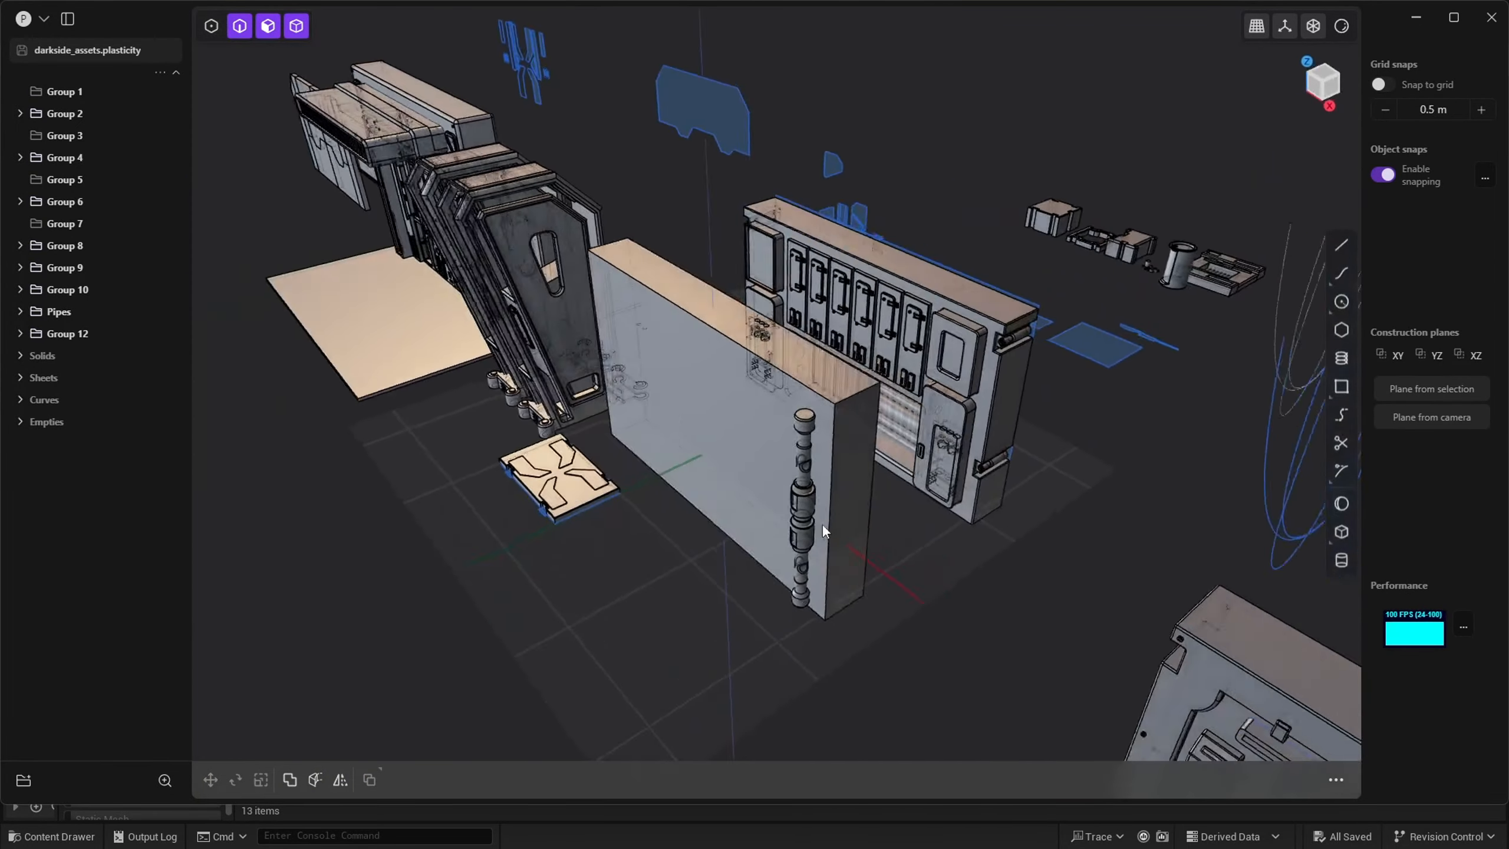
{"action": "left_click_drag", "start_coordinate": [823, 531], "coordinate": [1127, 419]}
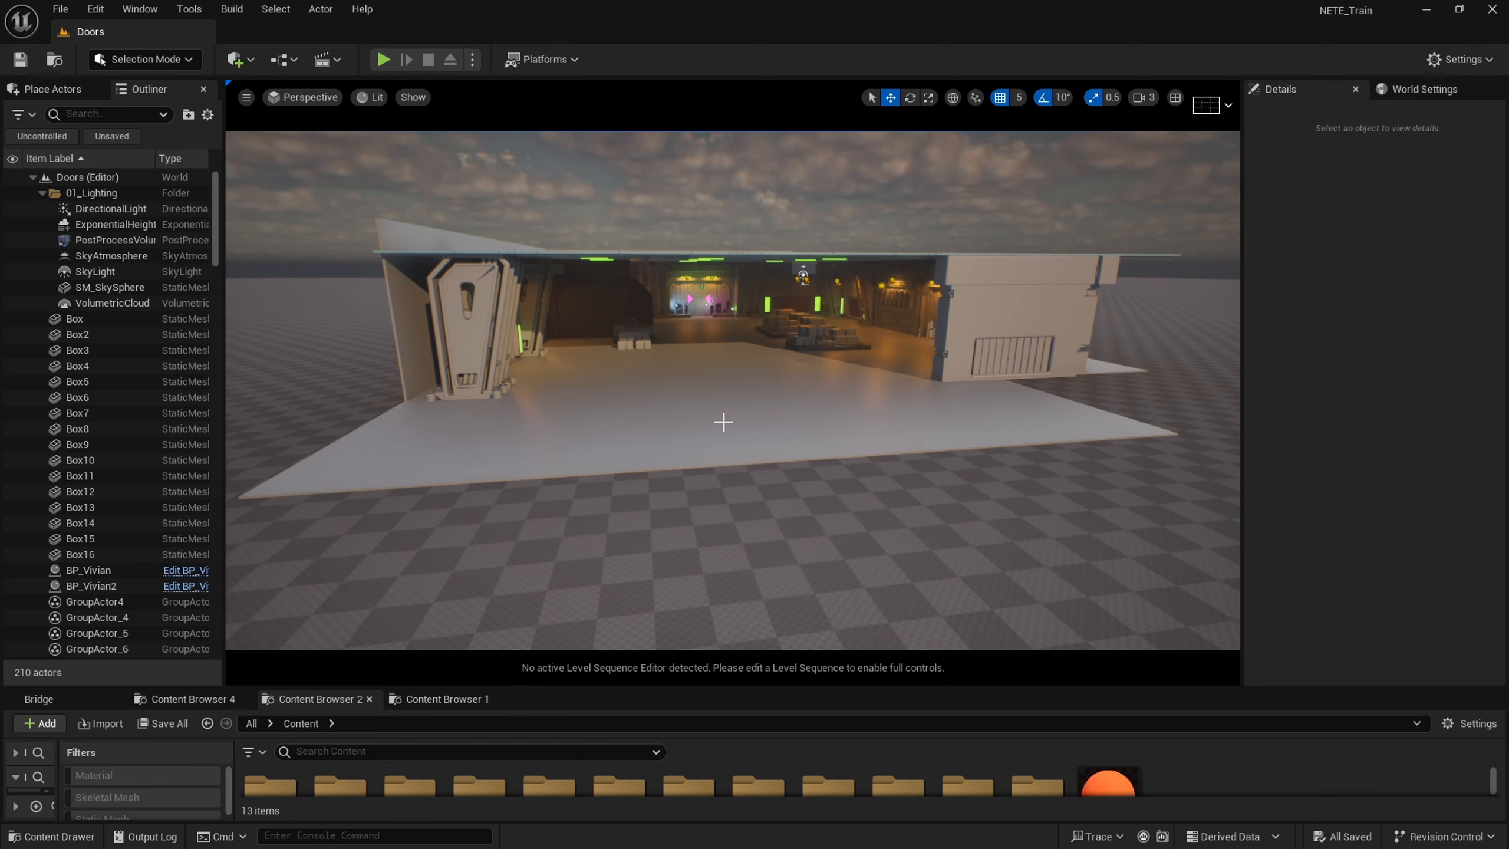
{"action": "mouse_move", "coordinate": [739, 370]}
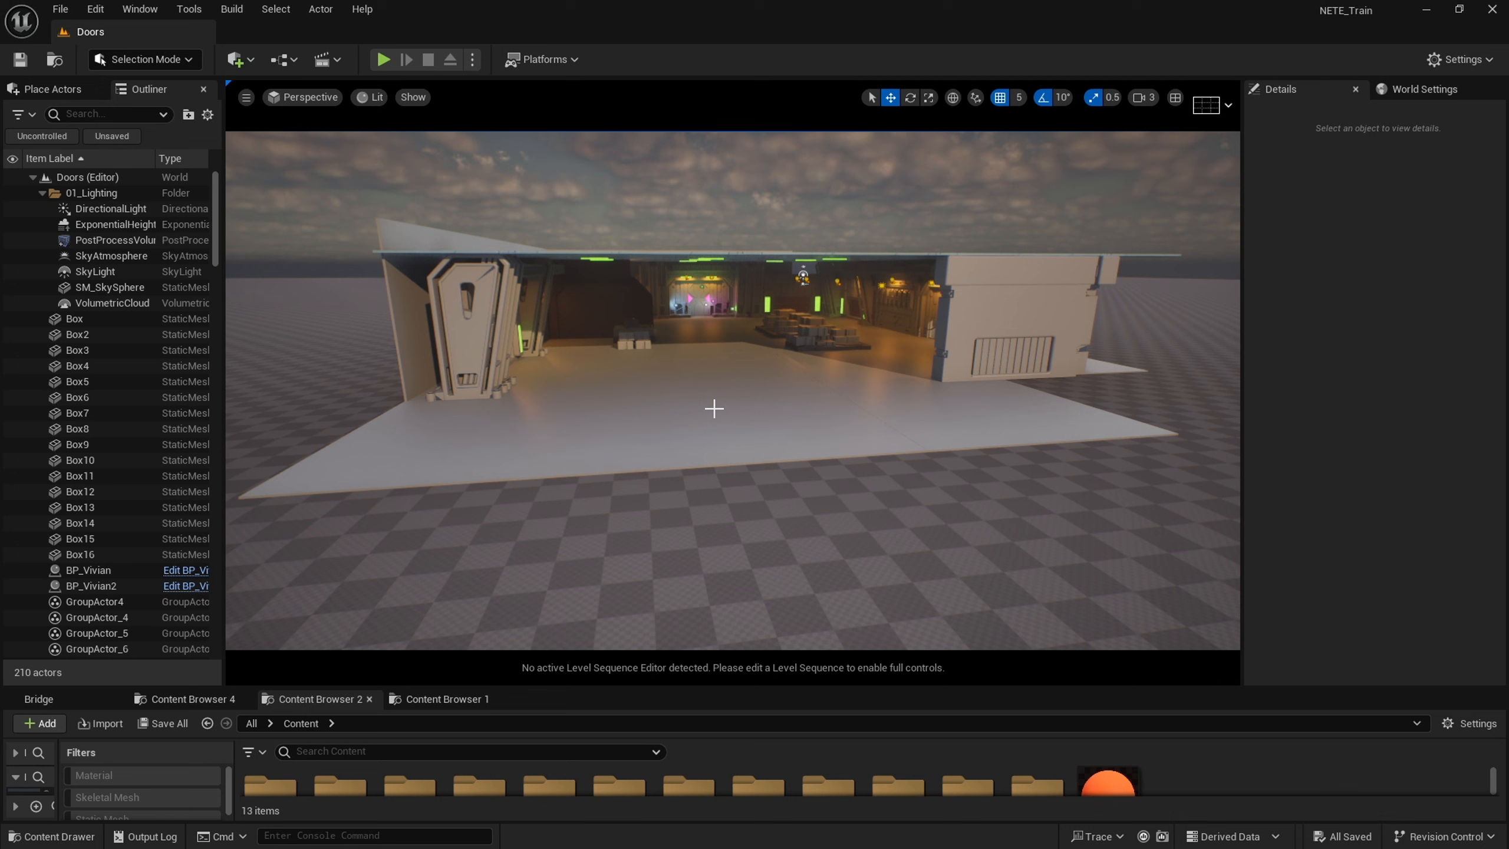
{"action": "mouse_move", "coordinate": [744, 392]}
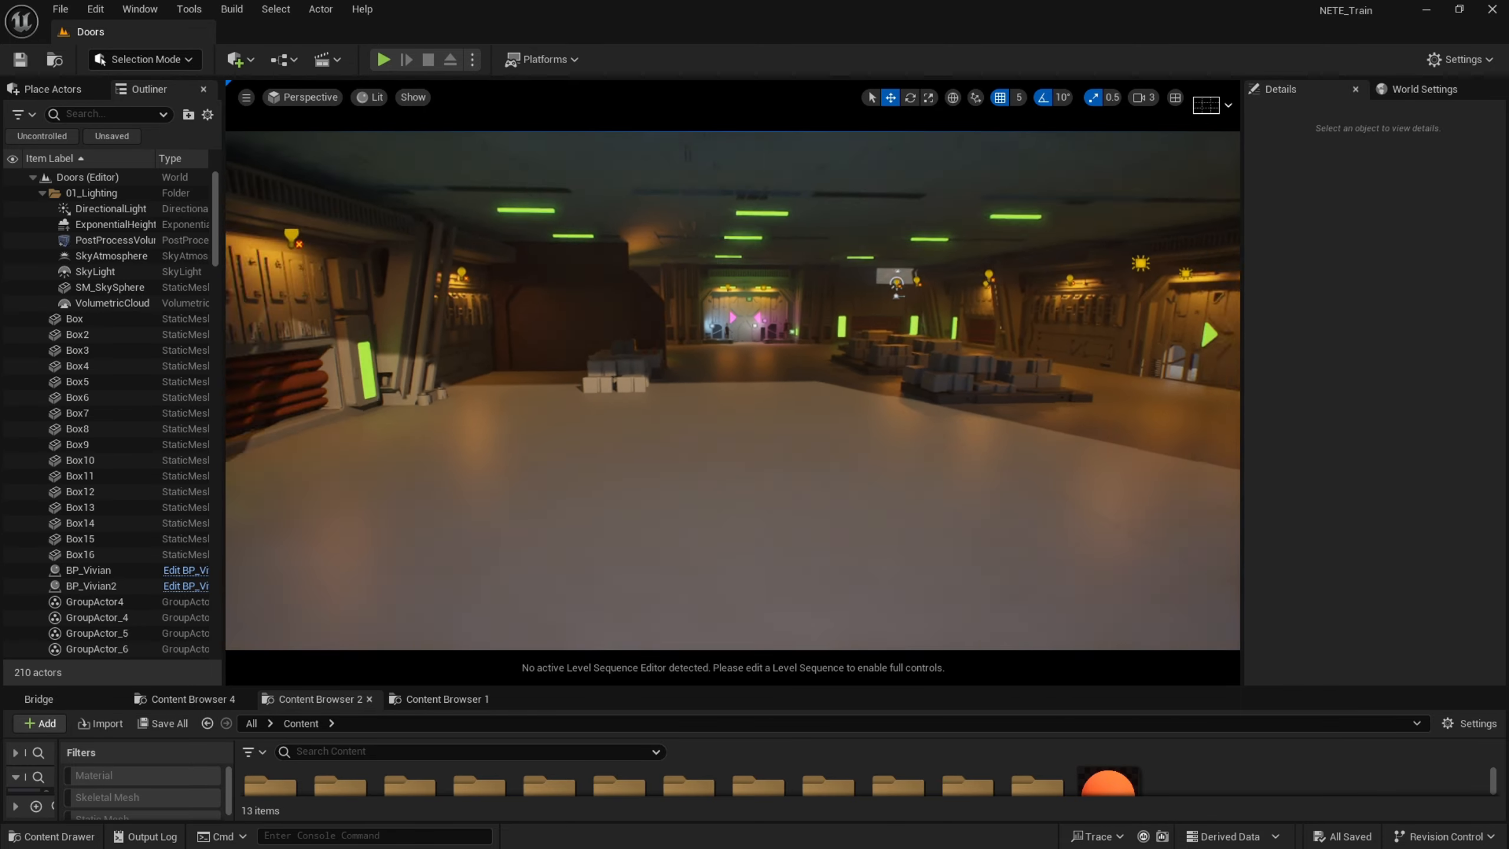
{"action": "right_click", "coordinate": [715, 473]}
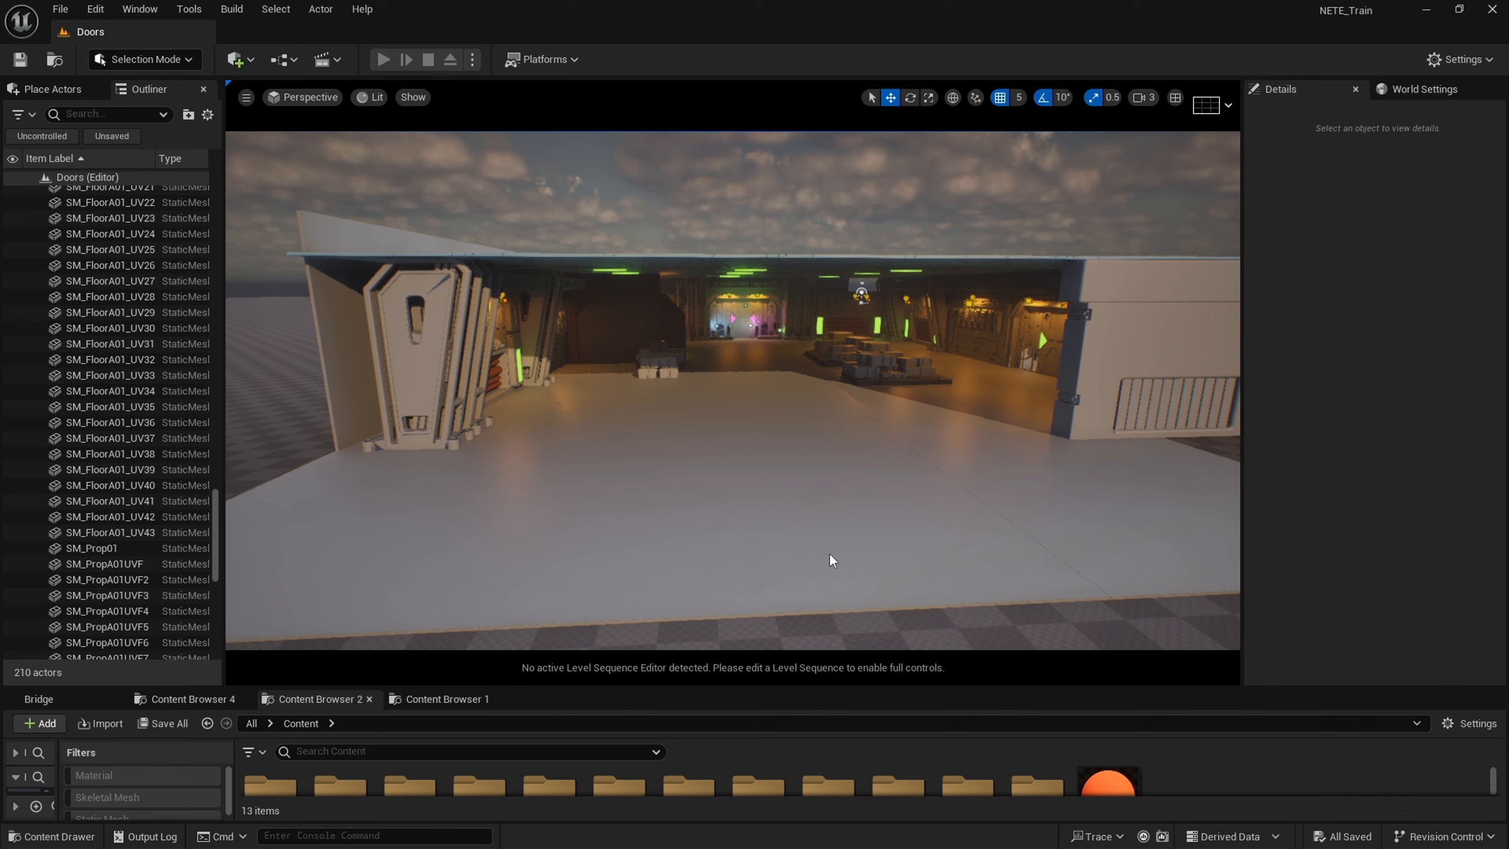
{"action": "left_click", "coordinate": [386, 59]}
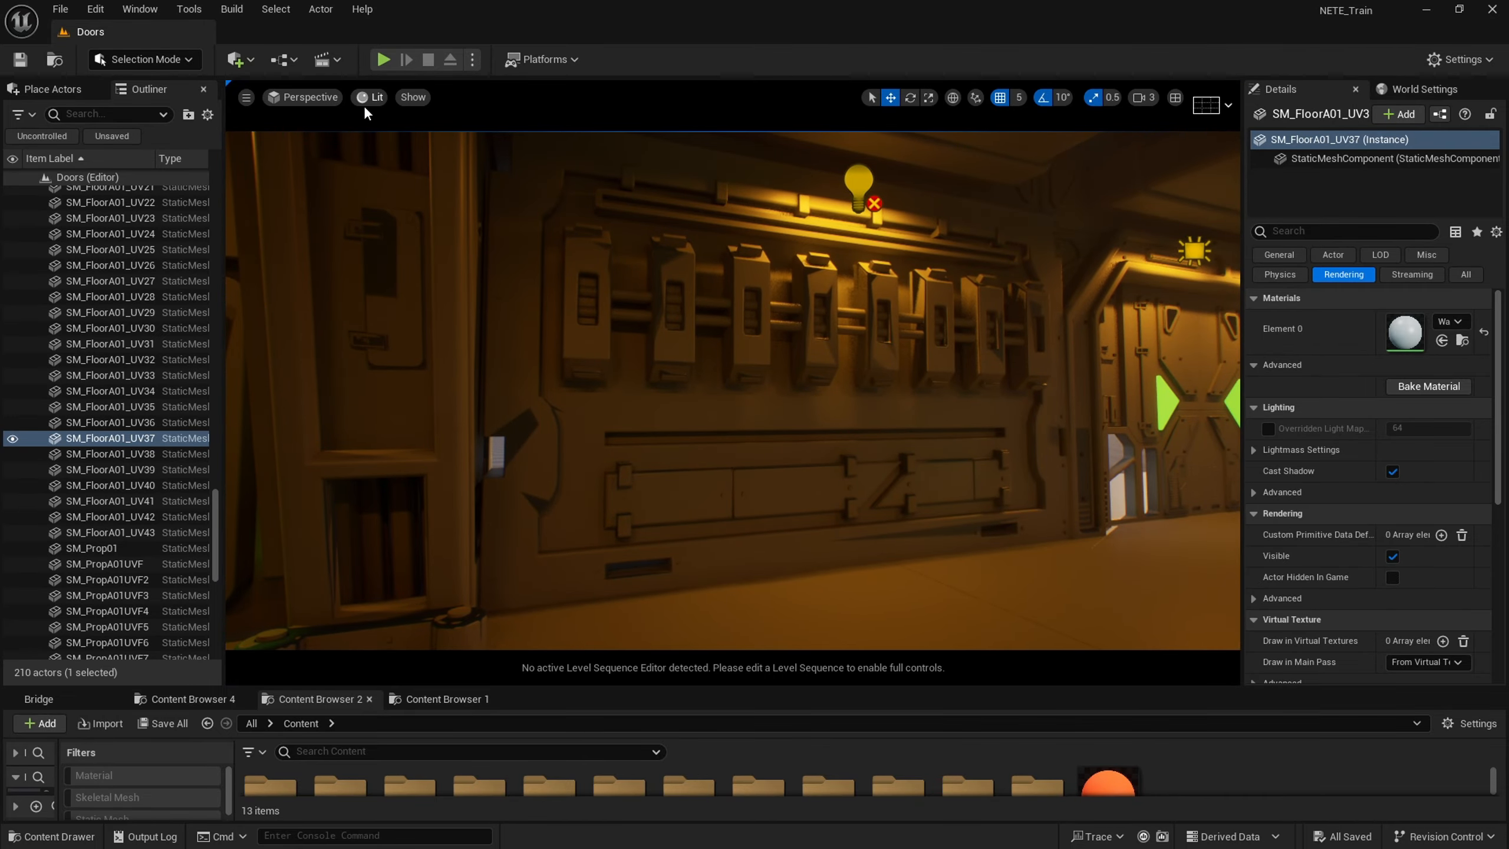
- Switch the viewport view mode to Wireframe
{"action": "left_click", "coordinate": [369, 97]}
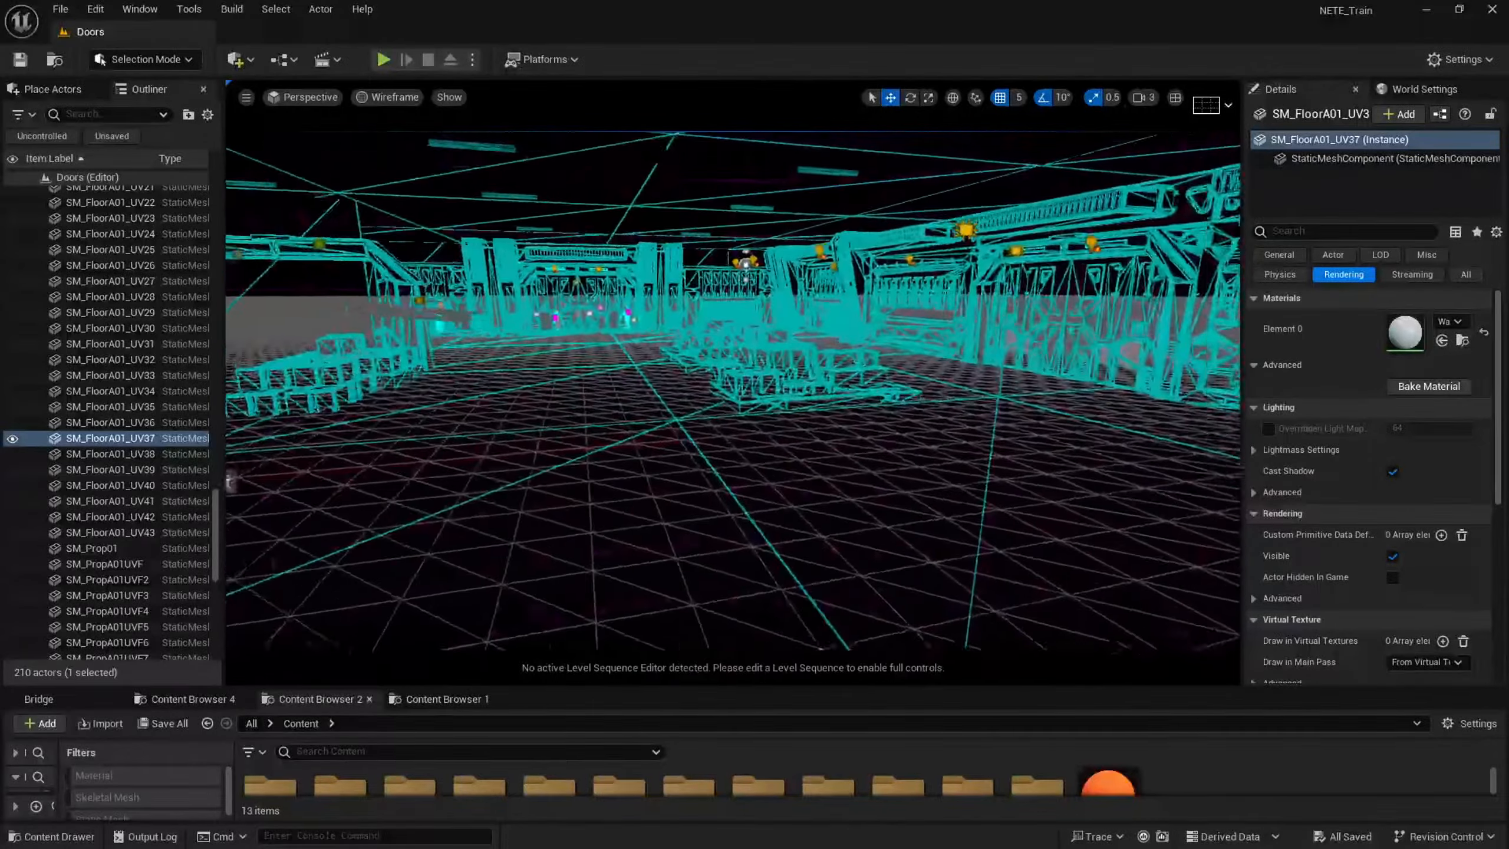
- Switch the viewport to Detail Lighting mode and select the SM_FloorA01_UV8 floor piece
{"action": "left_click", "coordinate": [391, 97]}
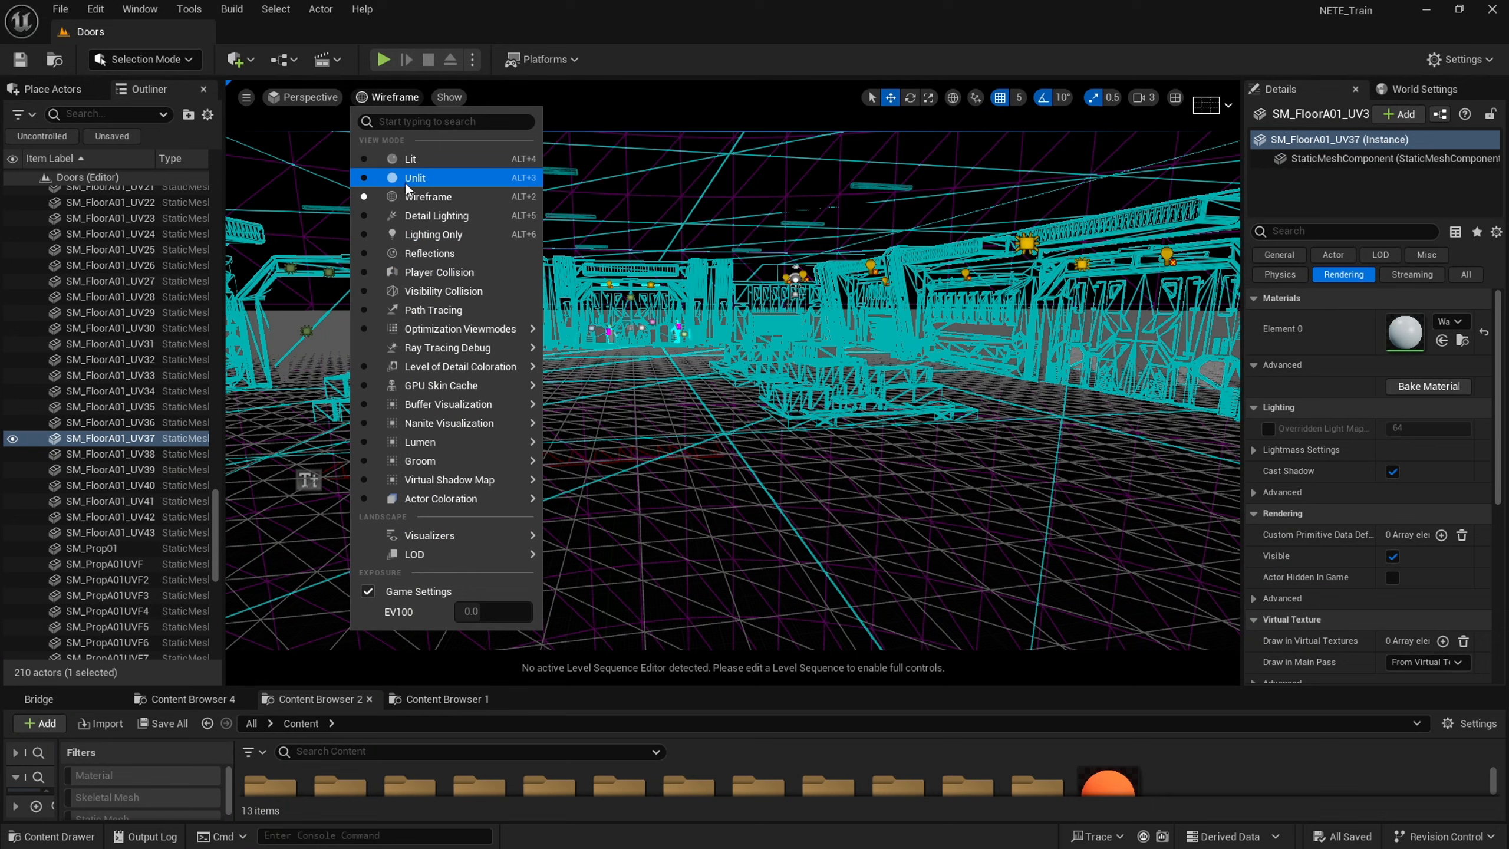
{"action": "left_click", "coordinate": [436, 216]}
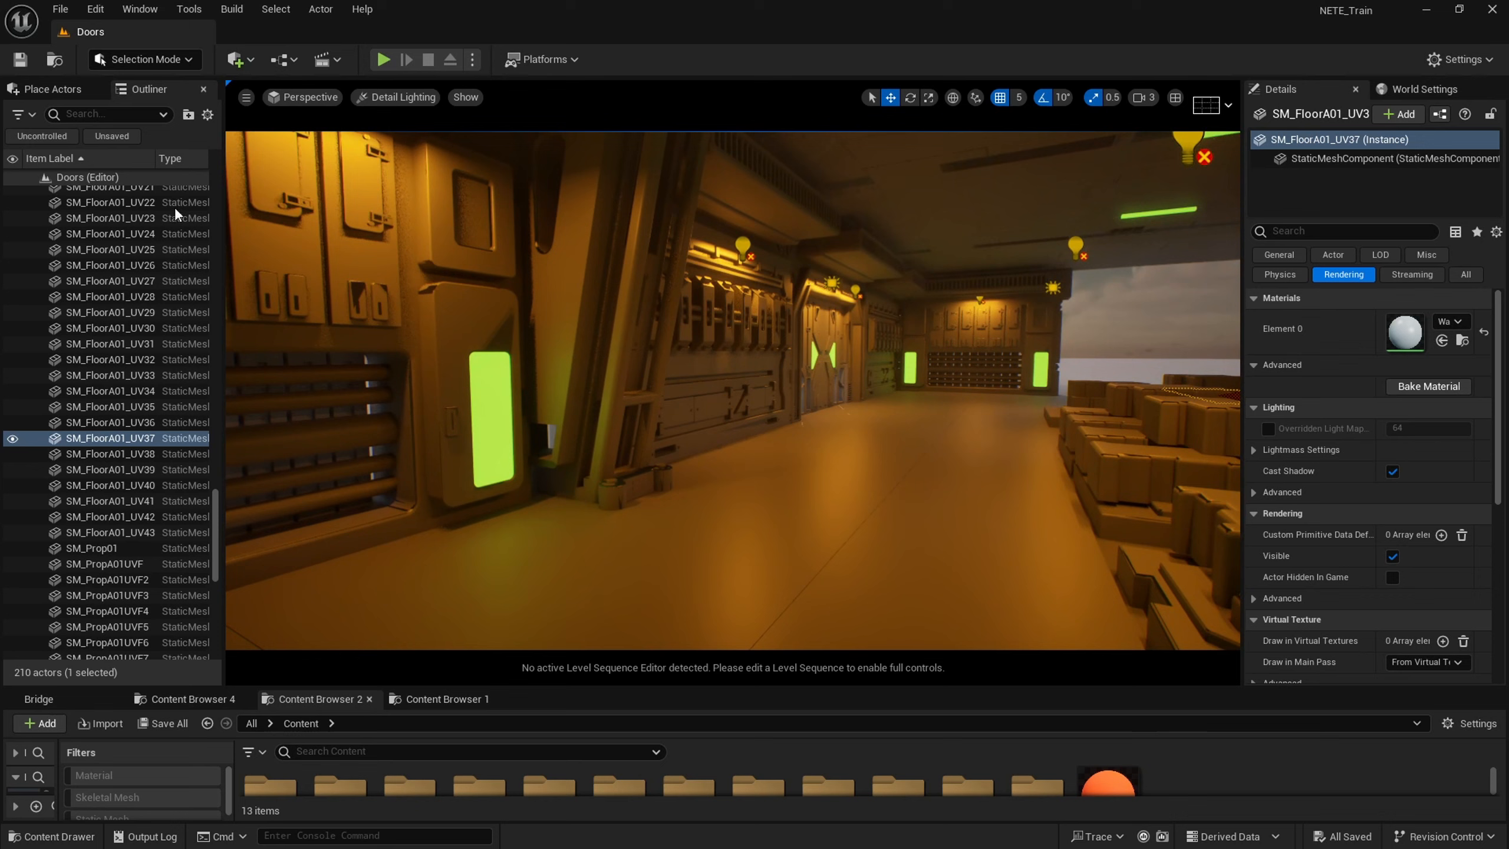
{"action": "left_click", "coordinate": [246, 98]}
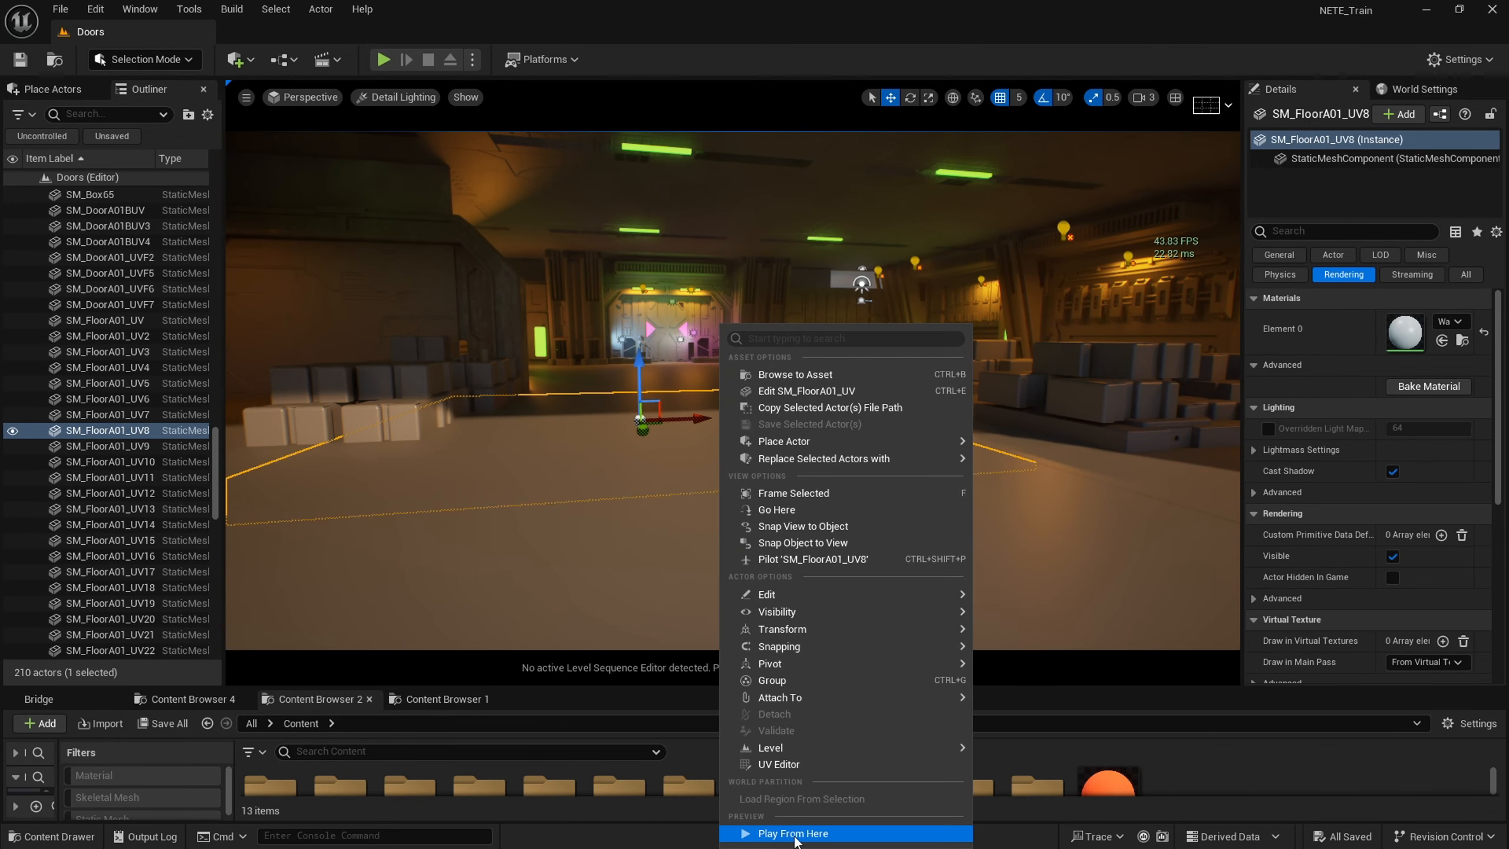
{"action": "left_click", "coordinate": [792, 833]}
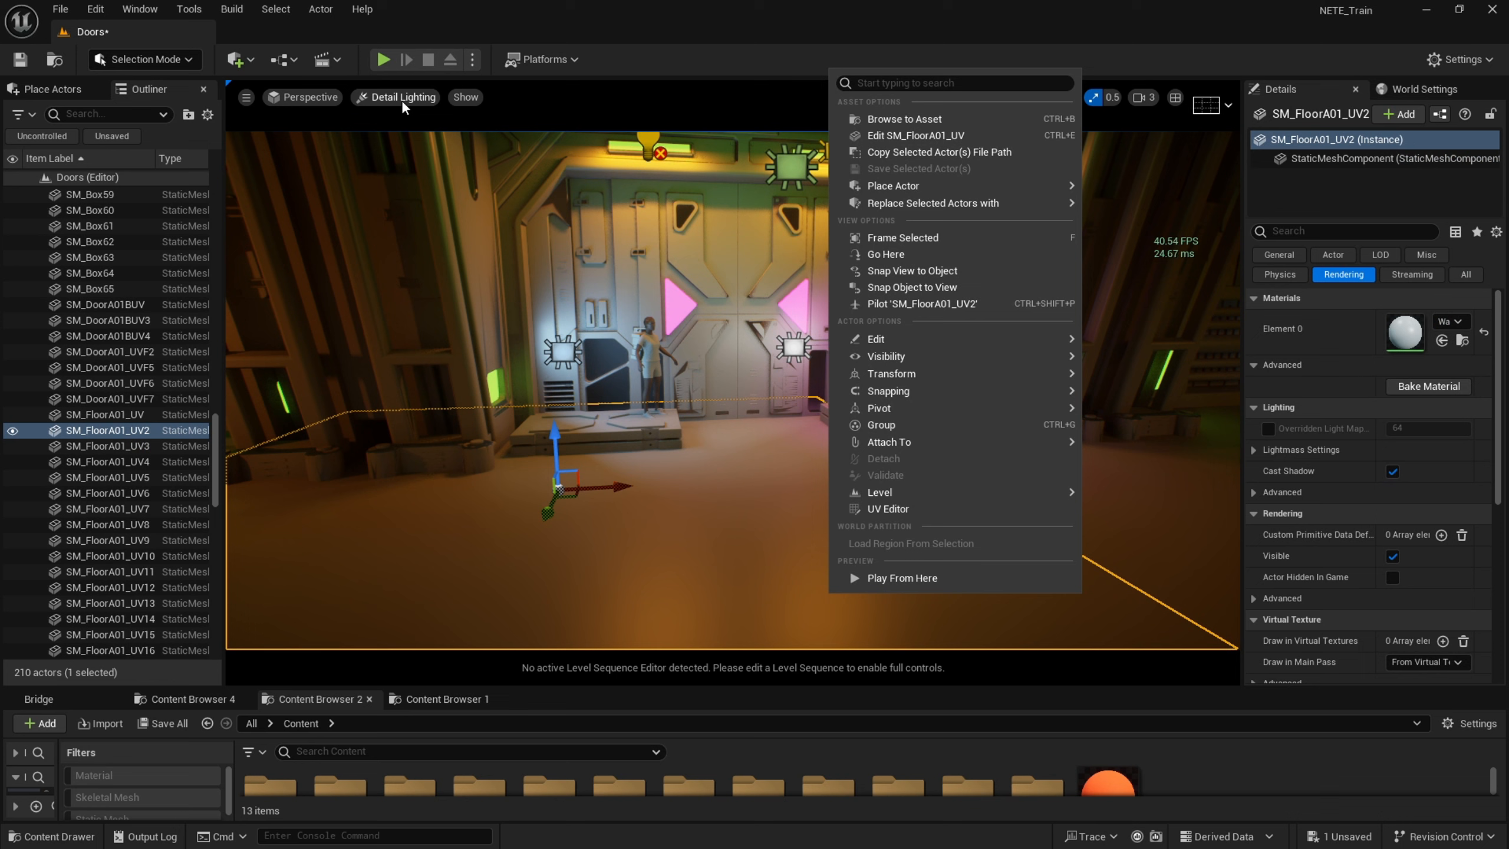
{"action": "left_click", "coordinate": [402, 97]}
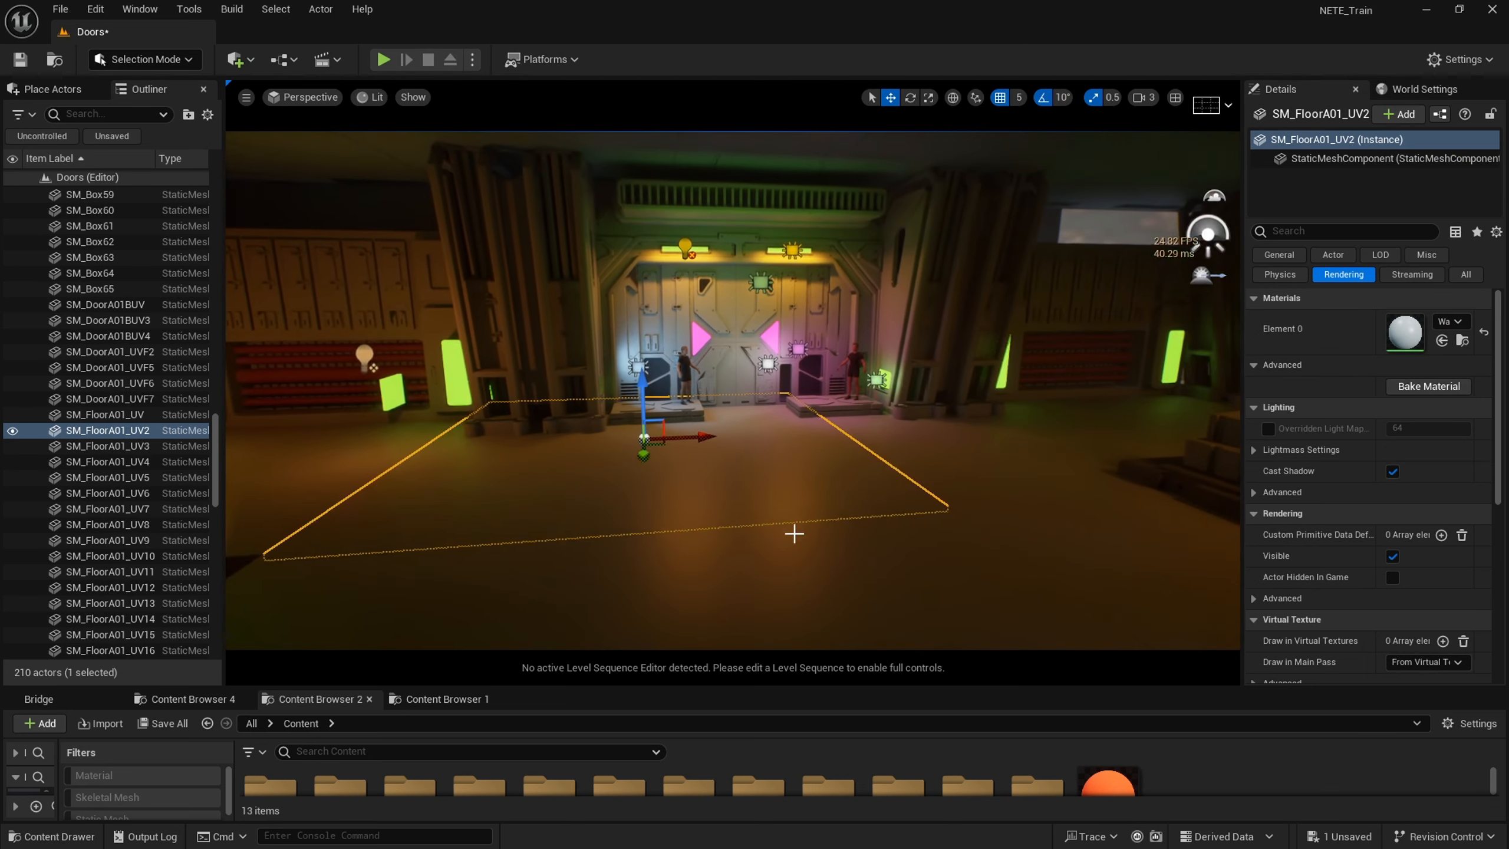
{"action": "left_click", "coordinate": [820, 560]}
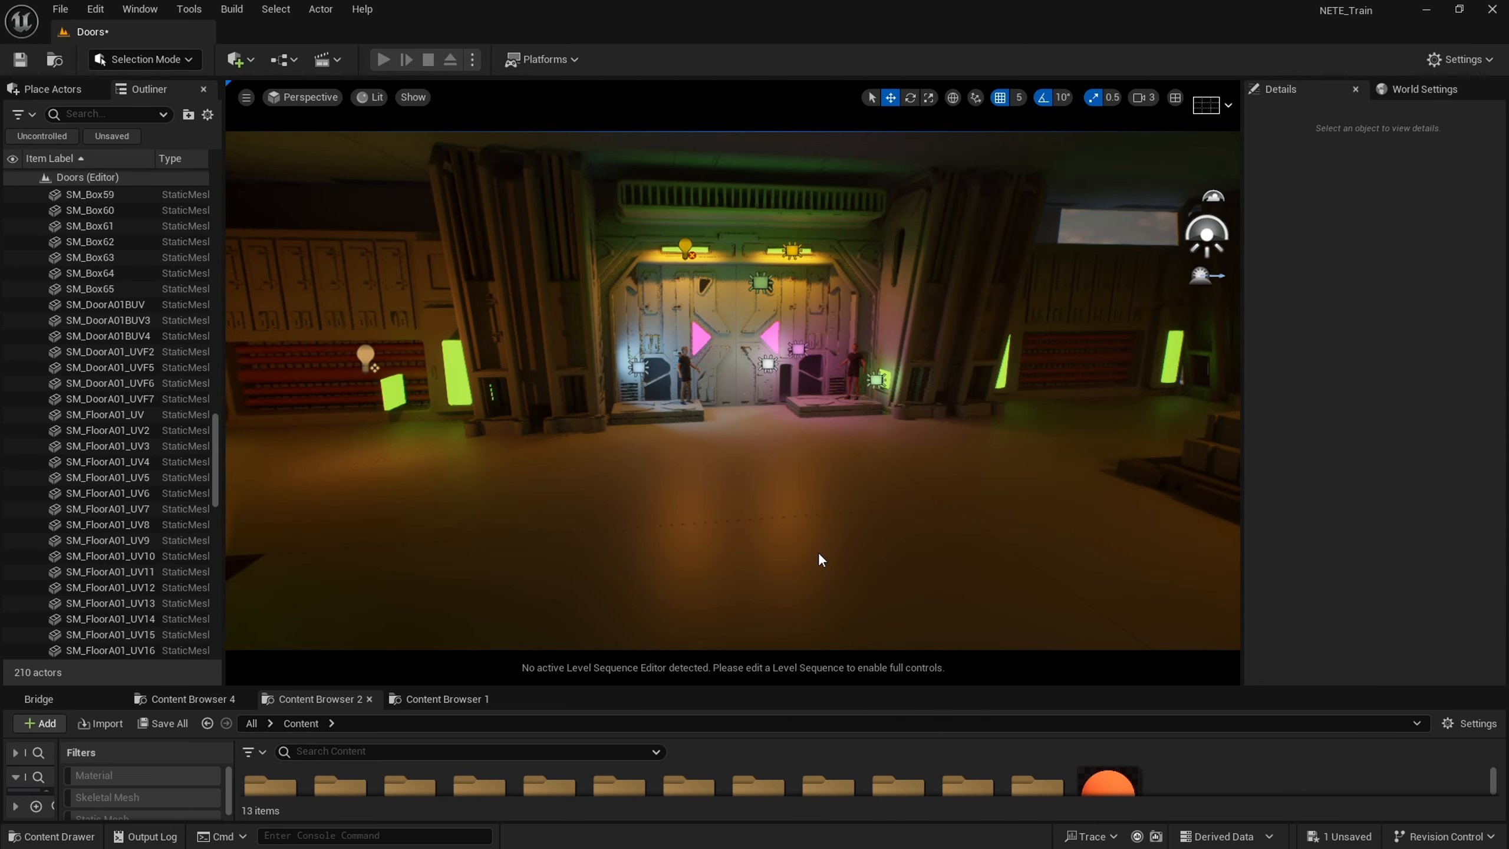
{"action": "left_click", "coordinate": [385, 60]}
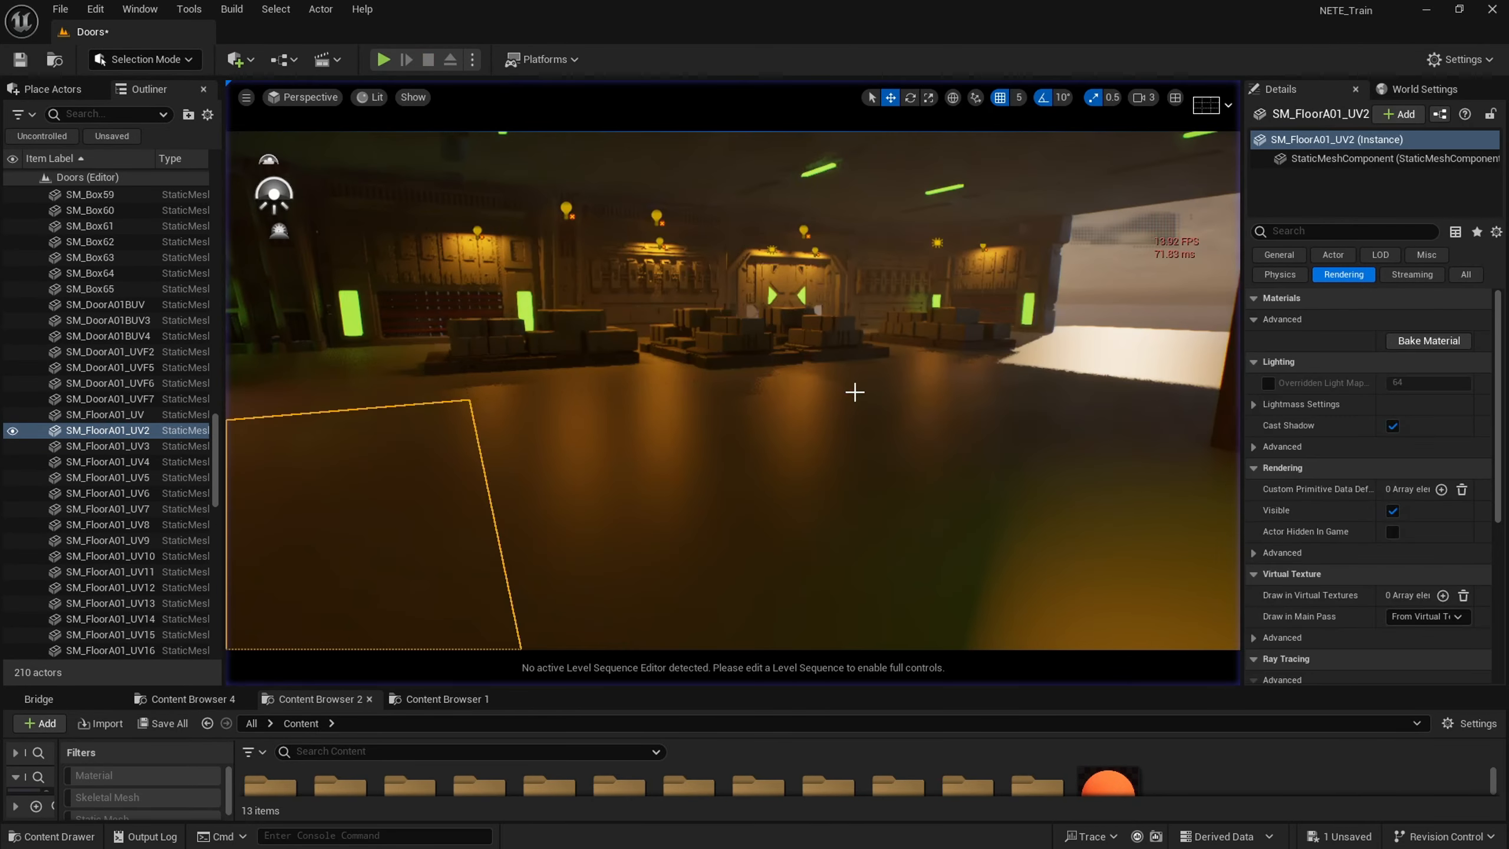
- Open Doors2 from File > Recent Levels, saving the Doors level first
{"action": "left_click", "coordinate": [61, 8]}
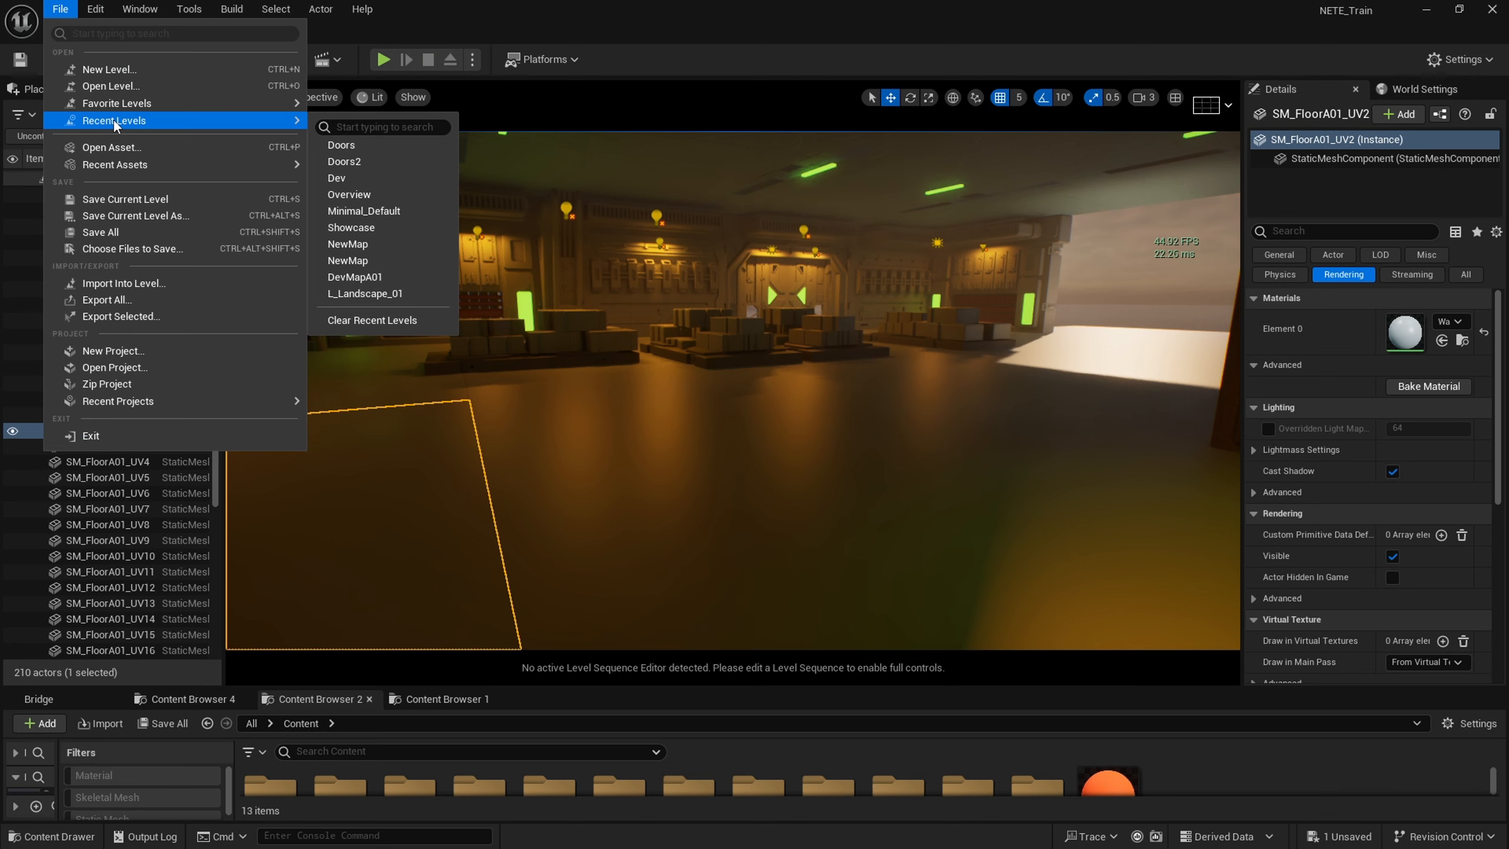
{"action": "left_click", "coordinate": [341, 145]}
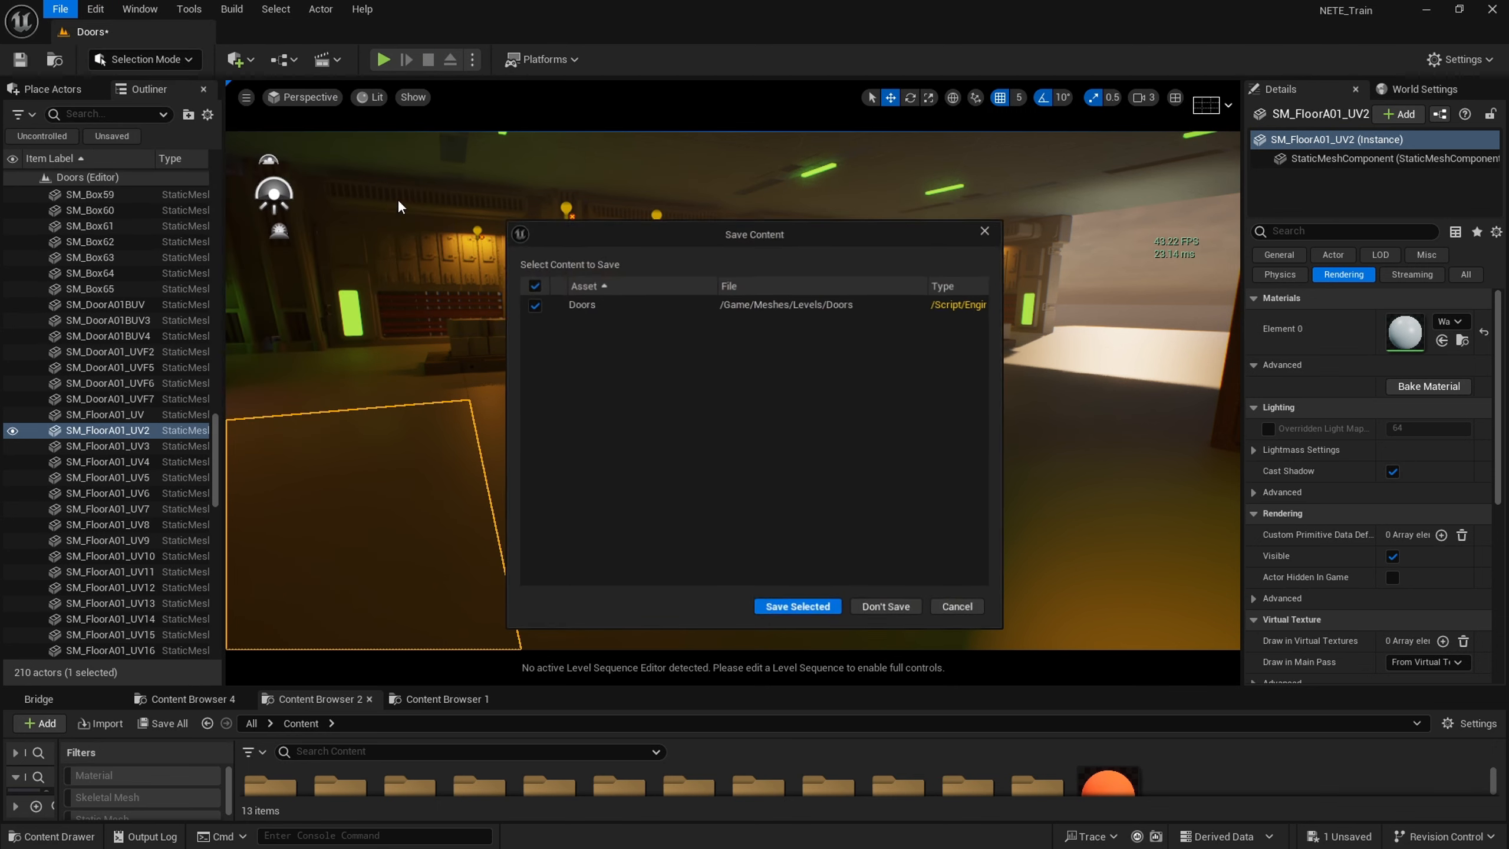
{"action": "mouse_move", "coordinate": [816, 616]}
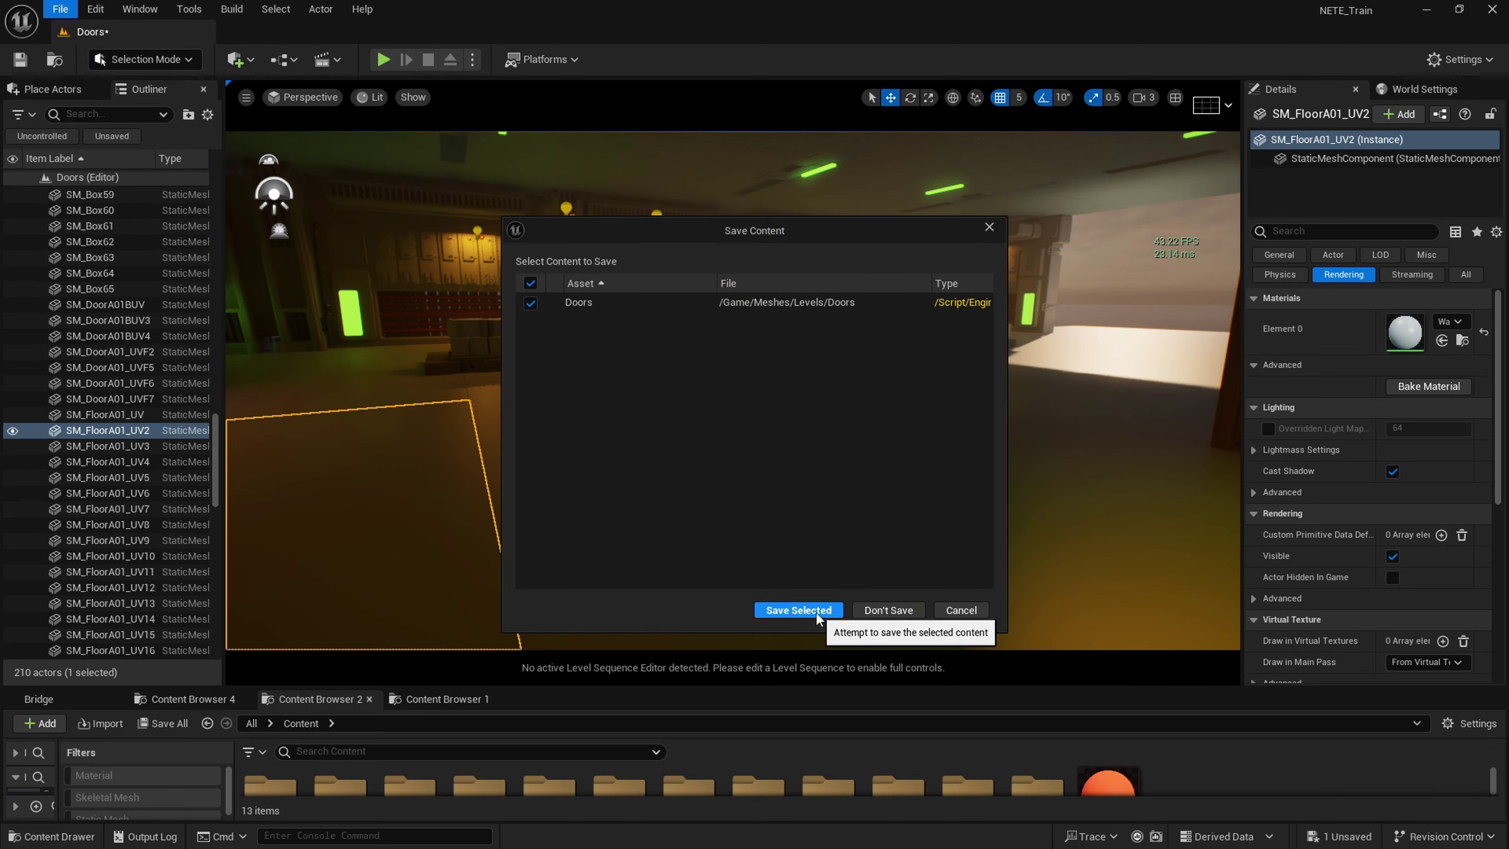
{"action": "left_click", "coordinate": [798, 610]}
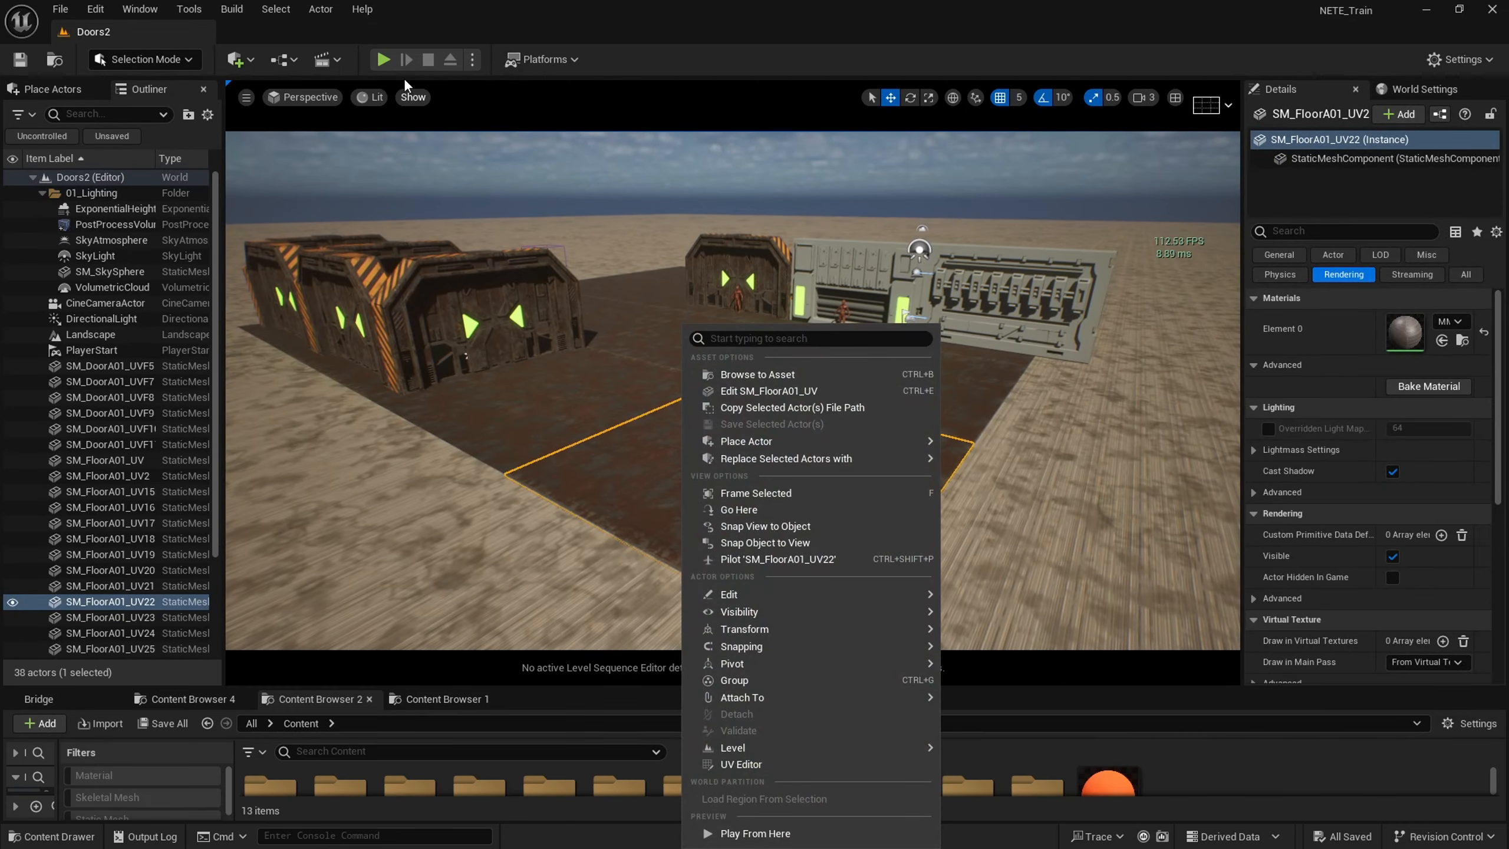
- Play from here, walk the character to the door modules, then leave the session
{"action": "left_click", "coordinate": [383, 58]}
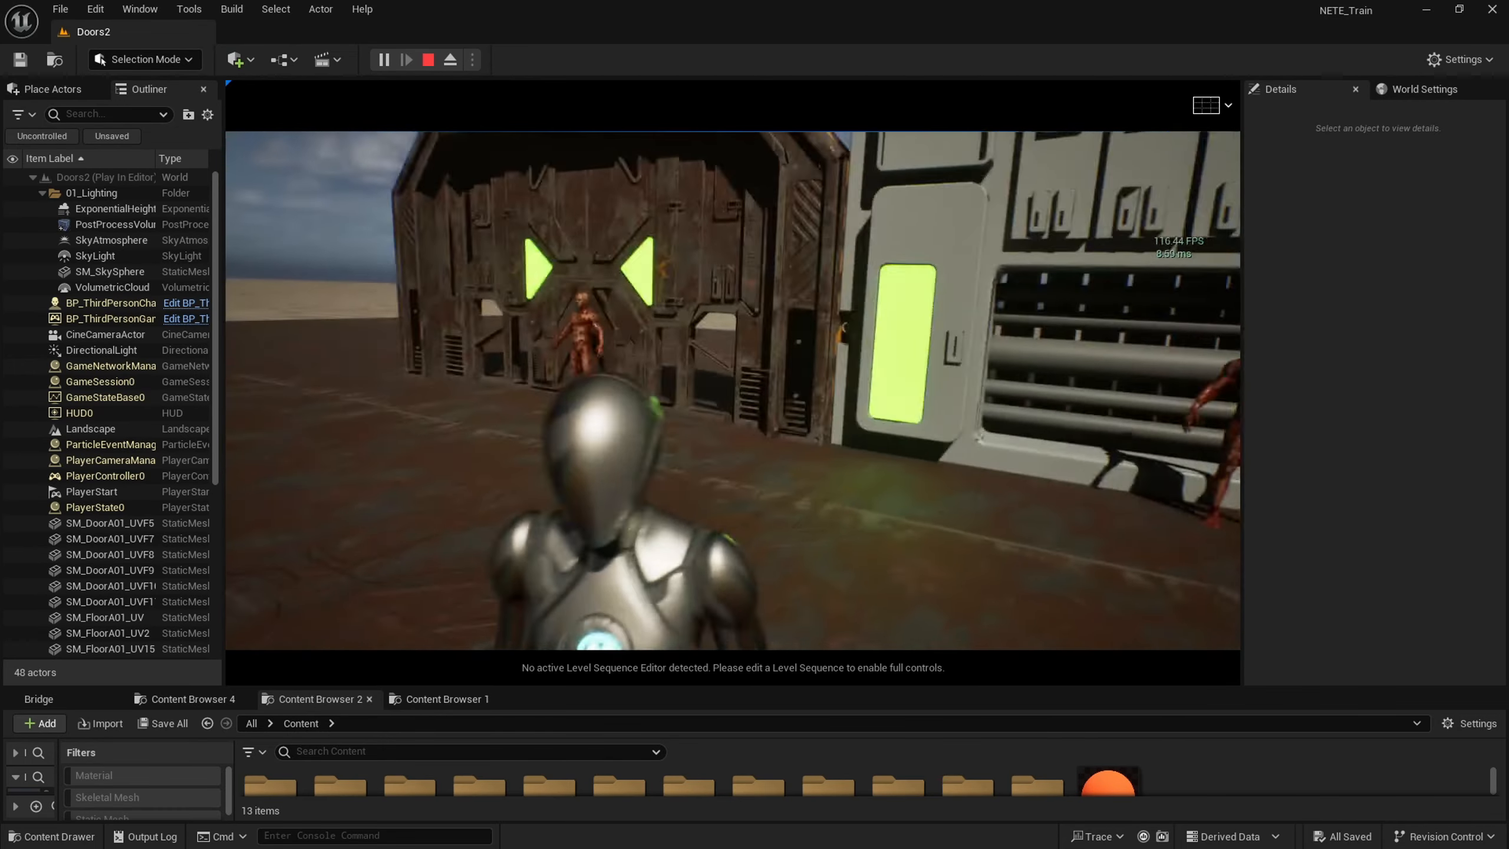
{"action": "key", "text": "alt+tab"}
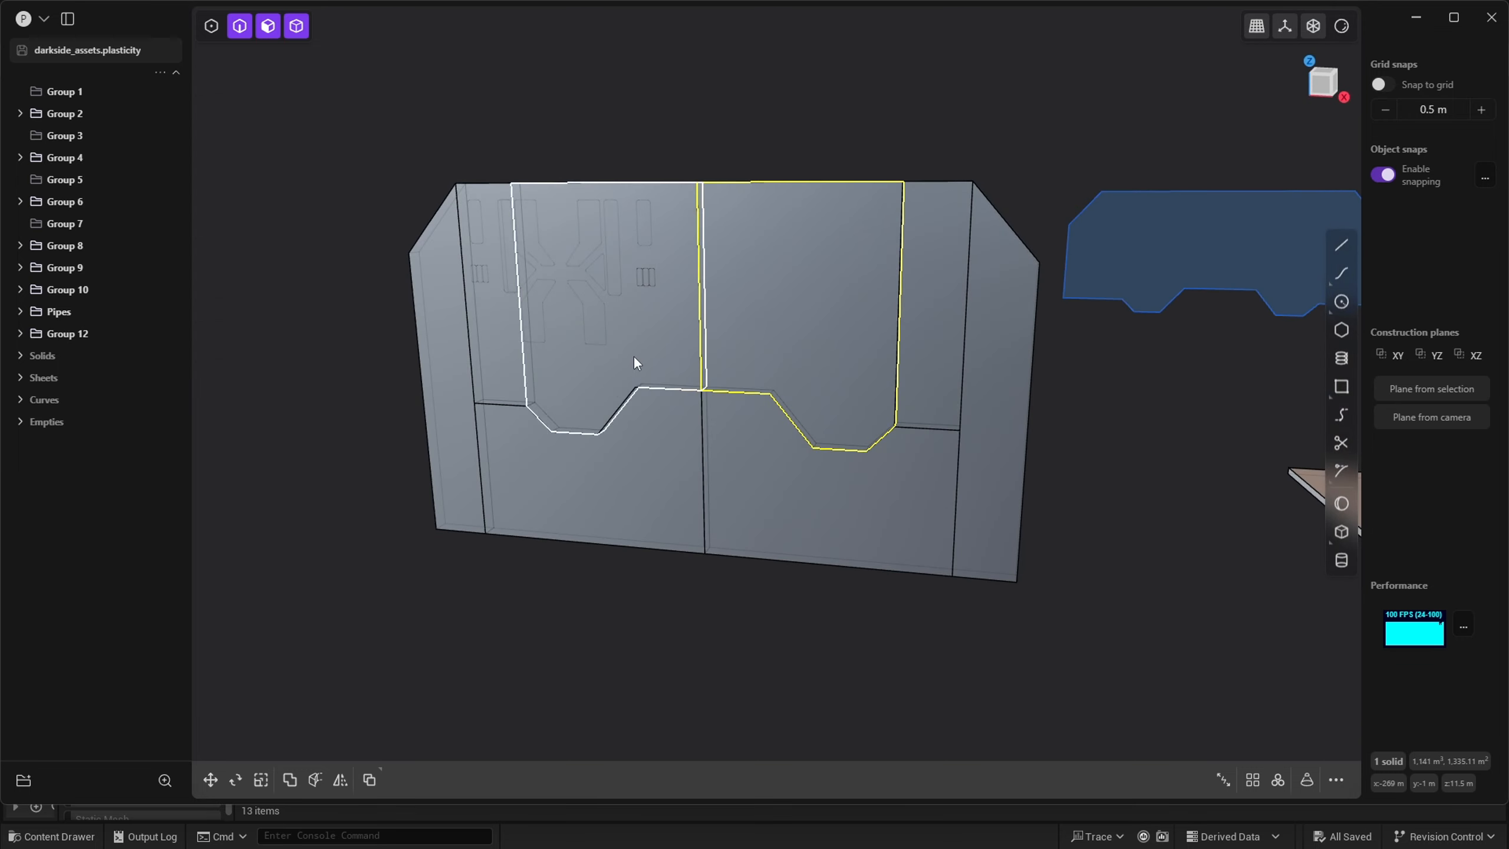
{"action": "left_click", "coordinate": [211, 780]}
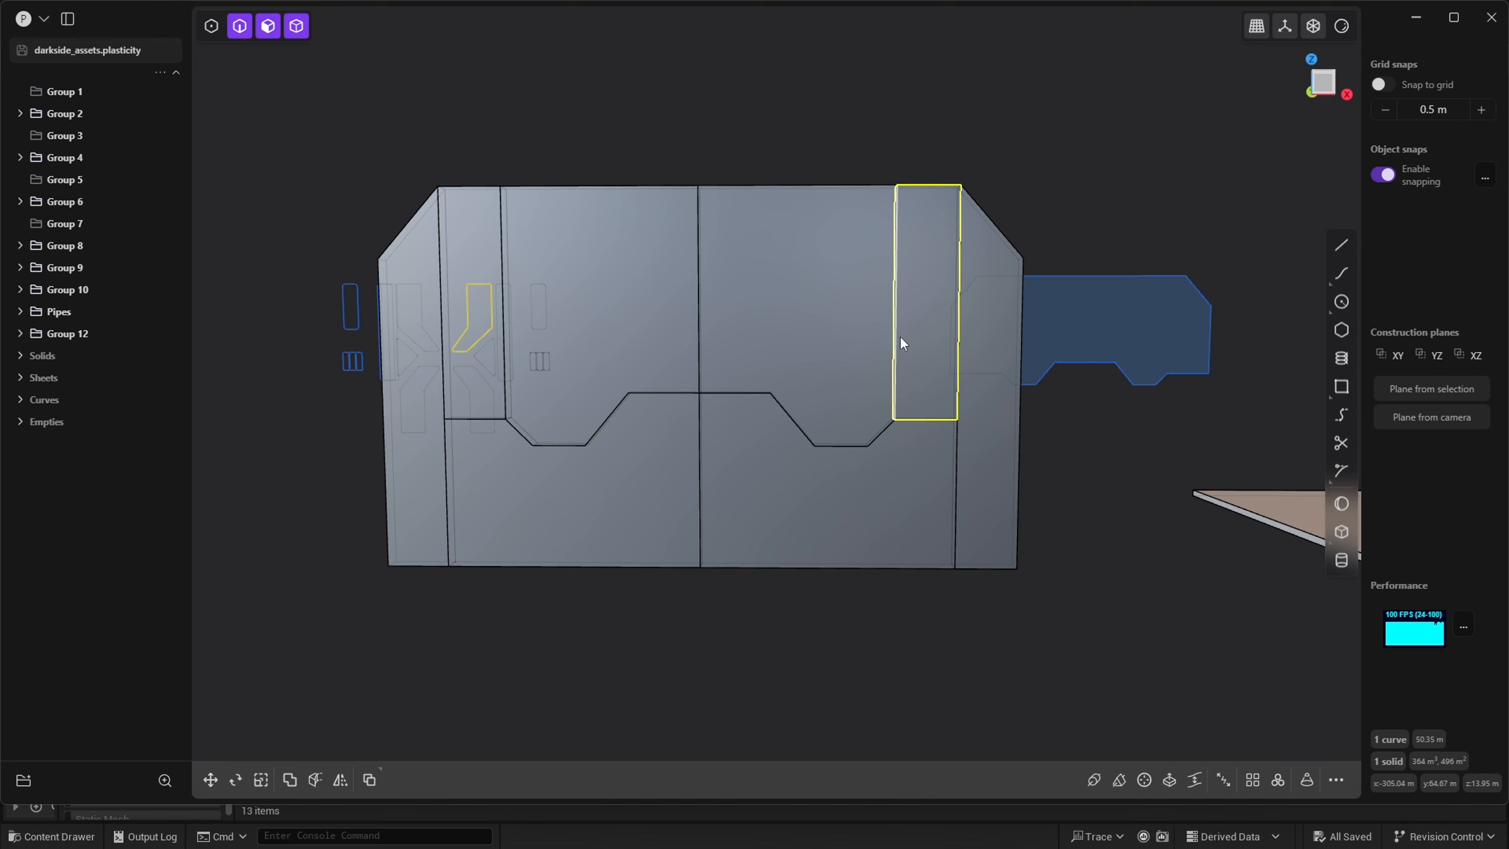
{"action": "left_click", "coordinate": [210, 780]}
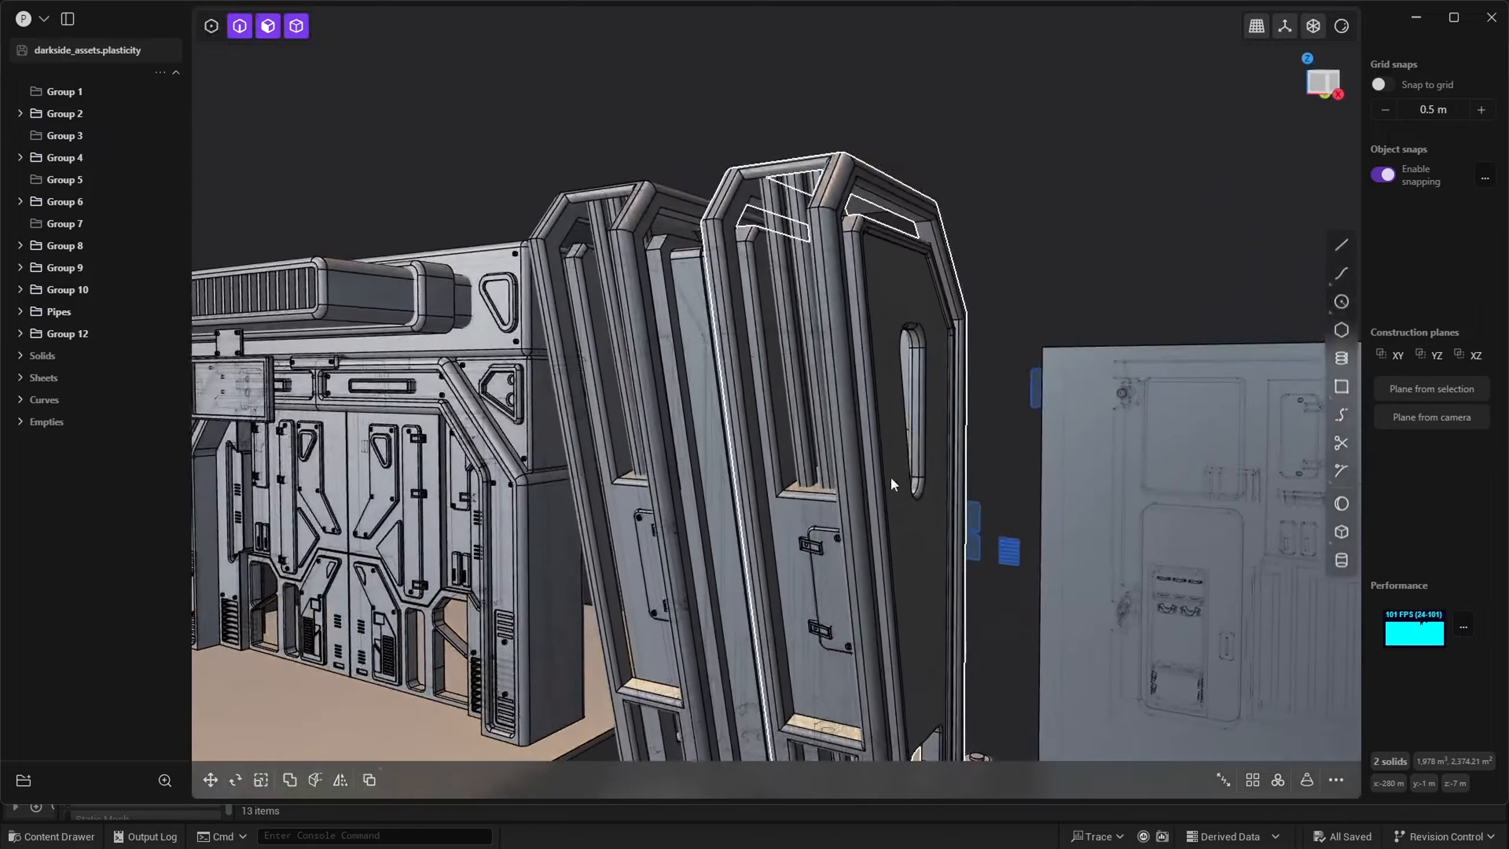
{"action": "left_click_drag", "start_coordinate": [890, 484], "coordinate": [904, 383]}
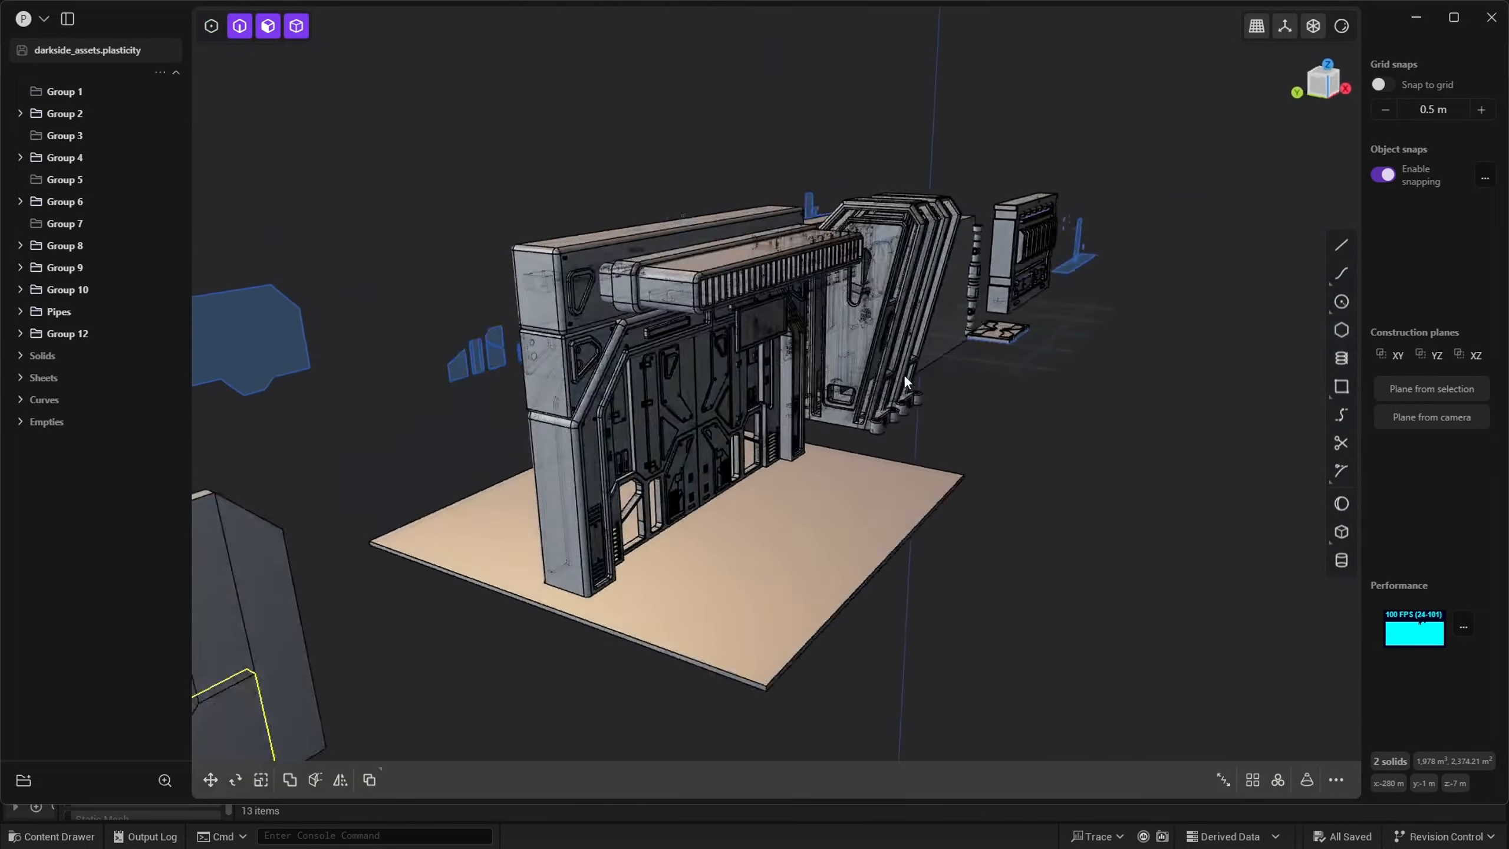